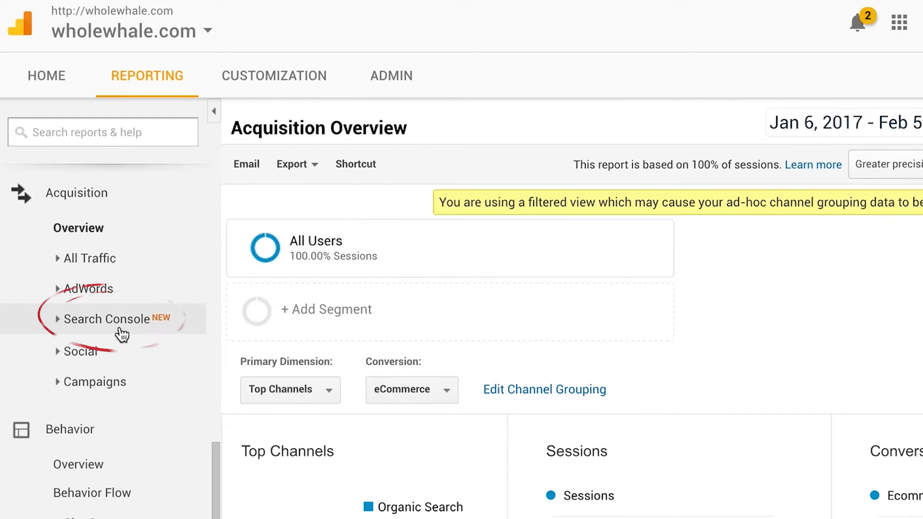
Browse the Search Console Queries table for wholewhale.com, then view the Countries report
left_click(109, 319)
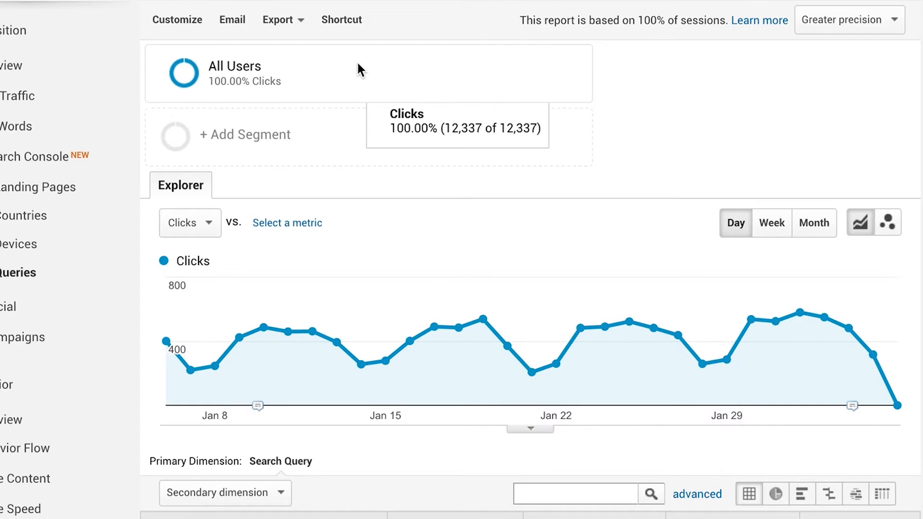
scroll("down", 3)
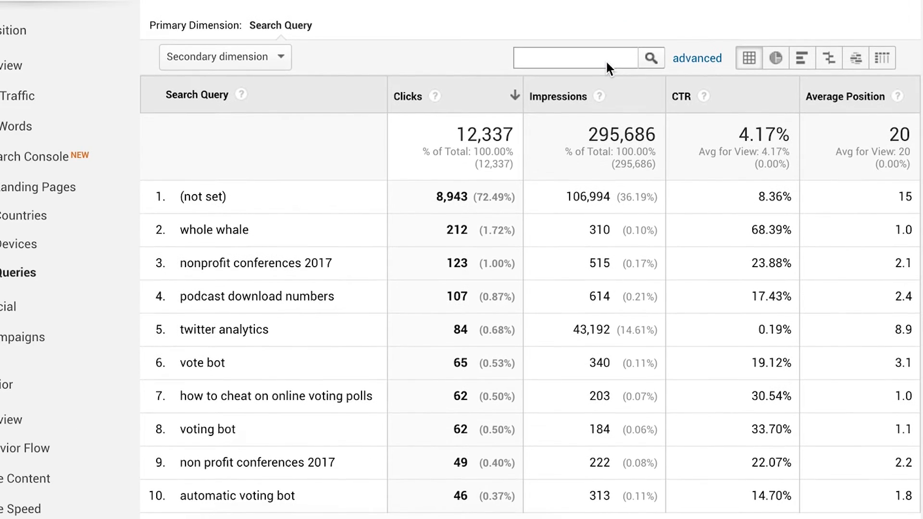
scroll("down", 3)
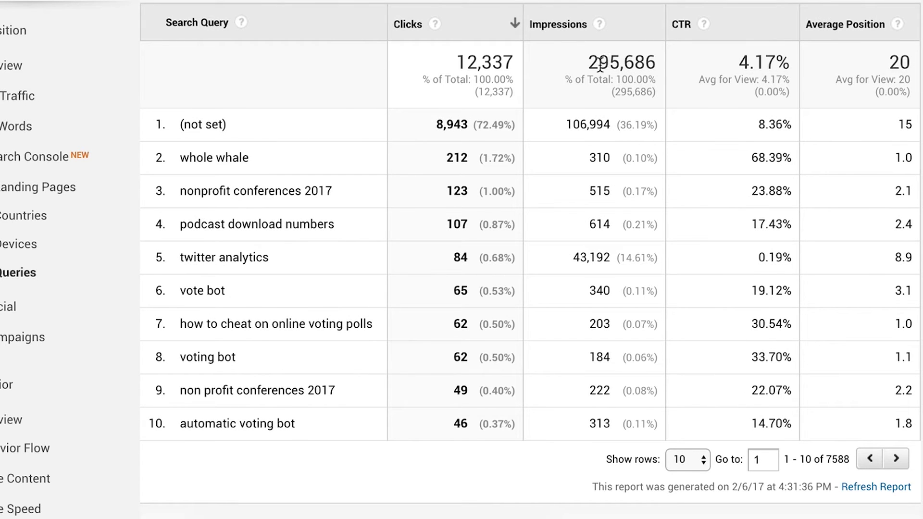
mouse_move(18, 244)
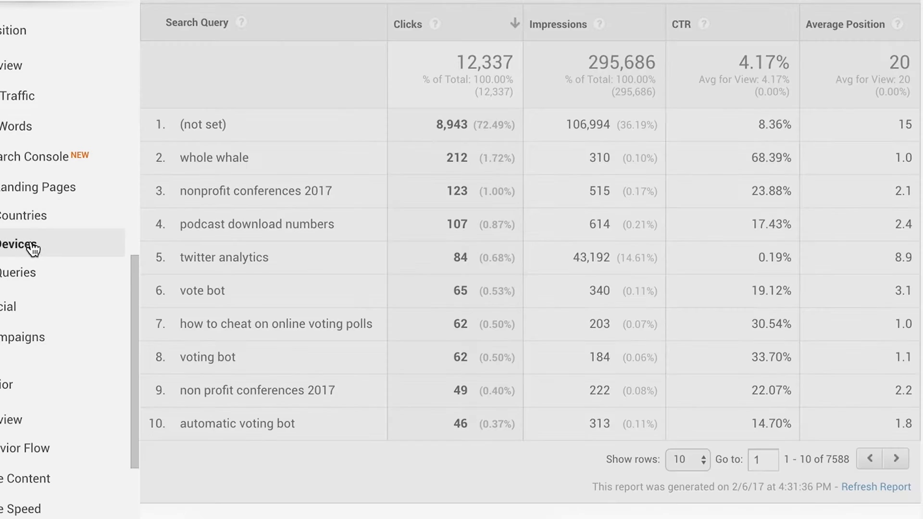
left_click(21, 245)
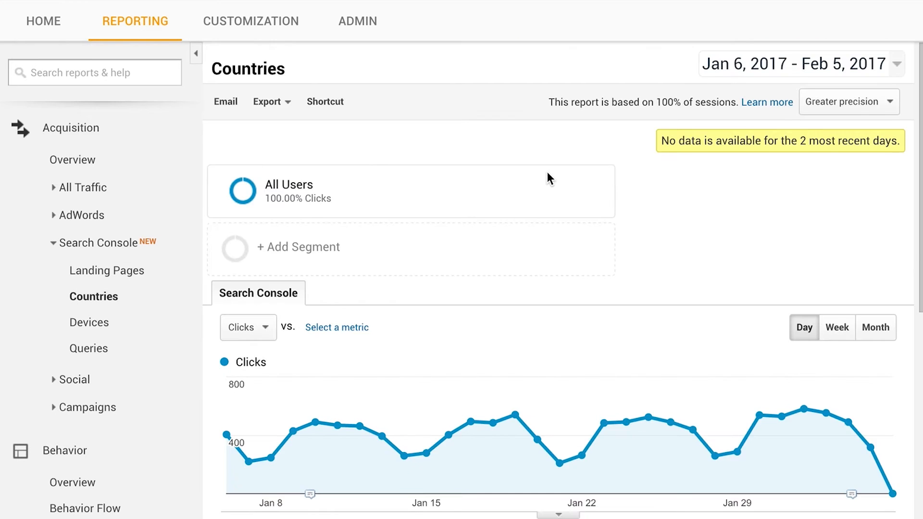
scroll("down", 3)
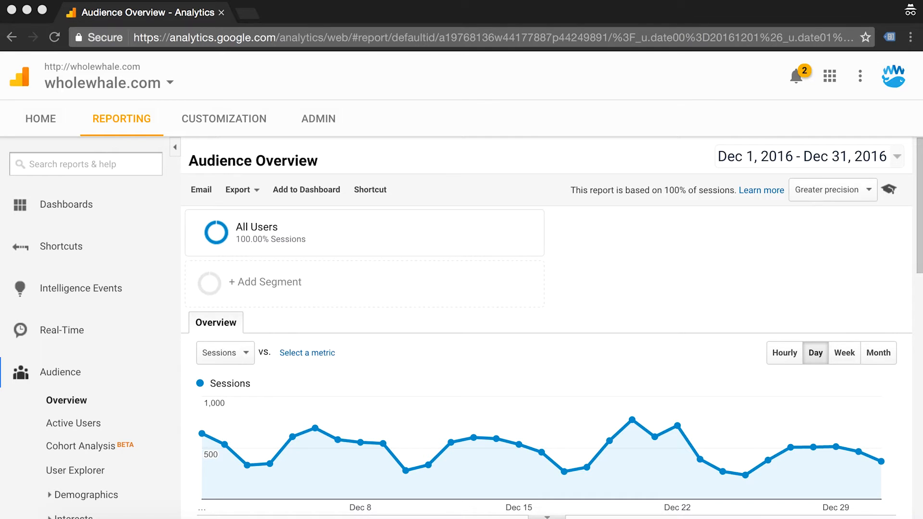
mouse_move(331, 126)
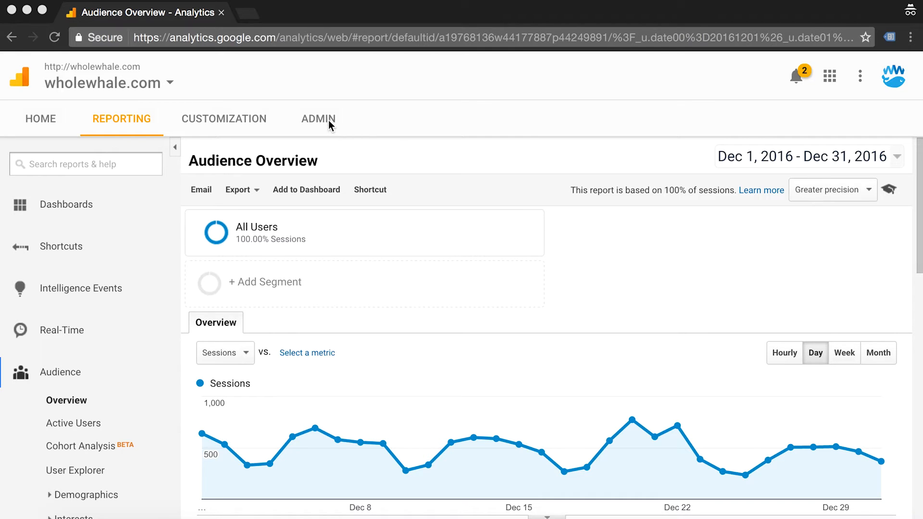
Open the wholewhale.com Property Settings and go to Adjust Search Console
left_click(318, 118)
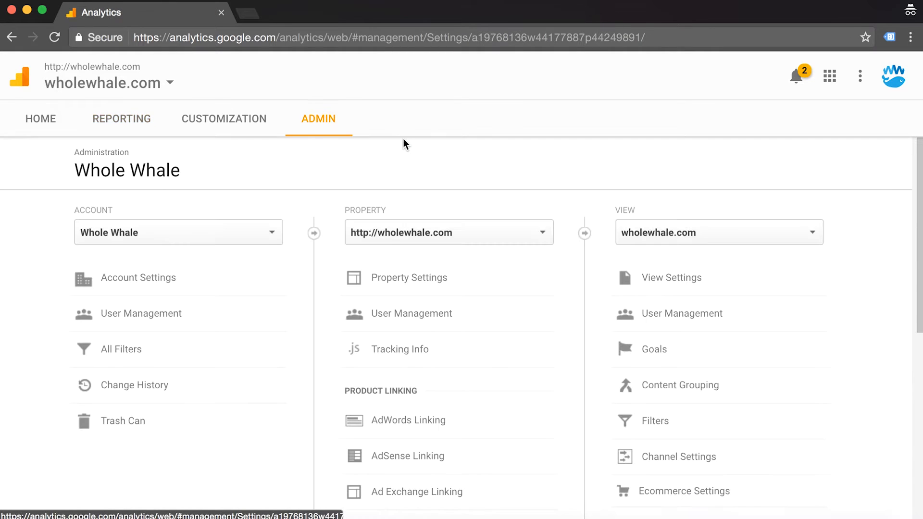
left_click(408, 277)
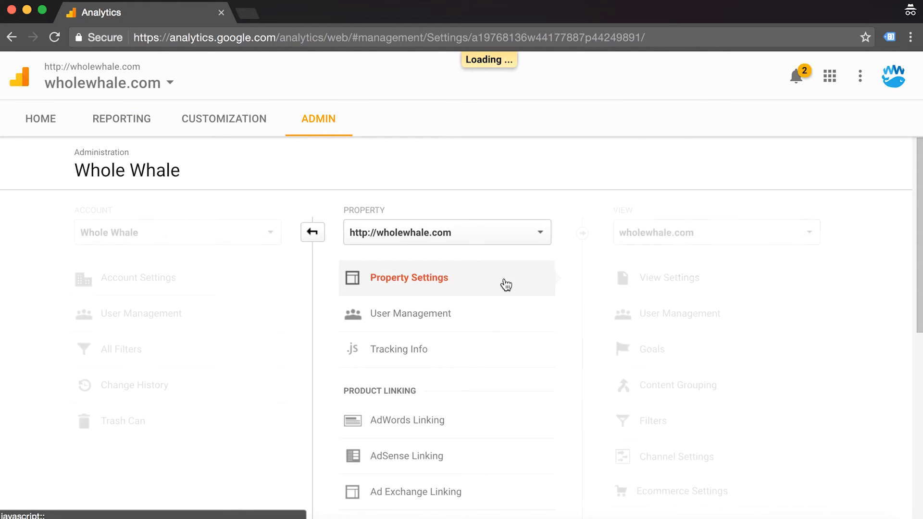
left_click(408, 277)
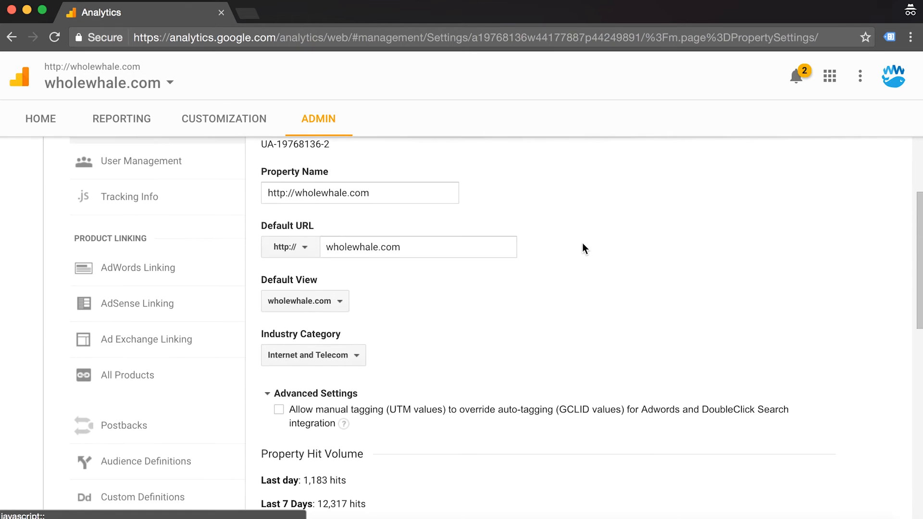
scroll("down", 3)
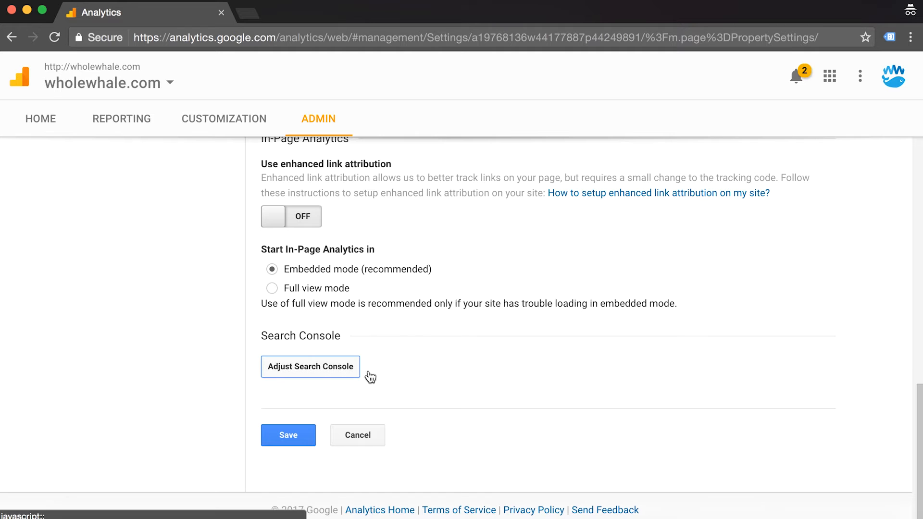
left_click(310, 366)
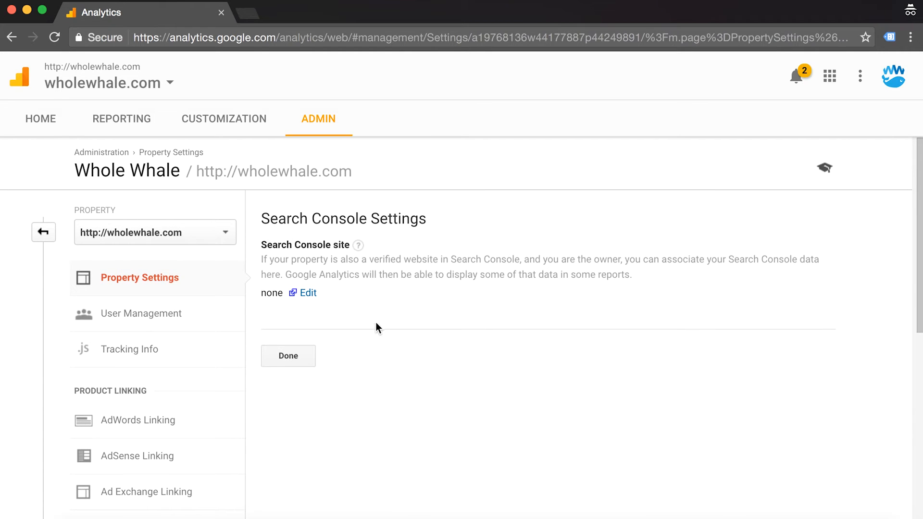
left_click(308, 293)
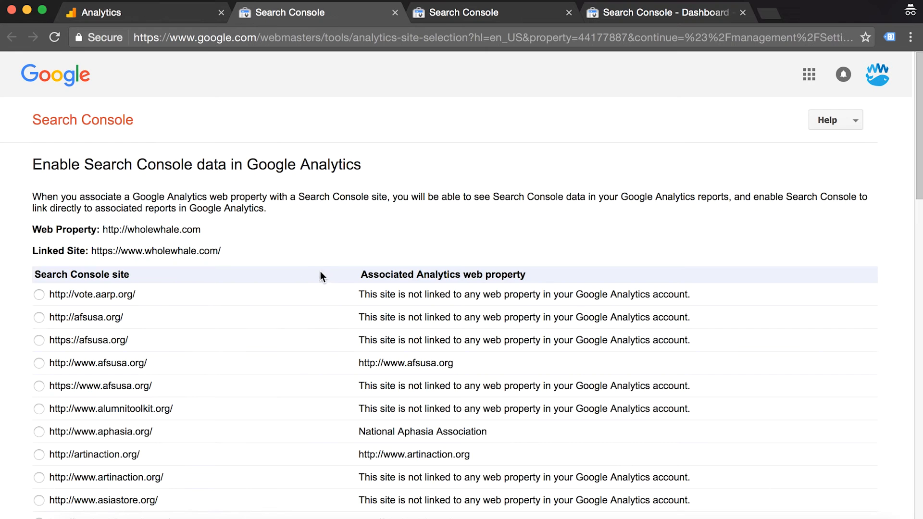
scroll("down", 3)
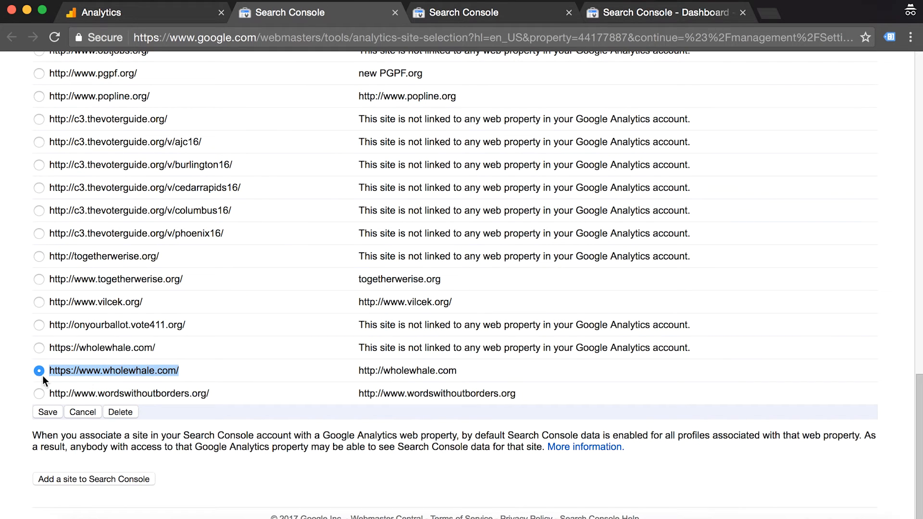
left_click(47, 412)
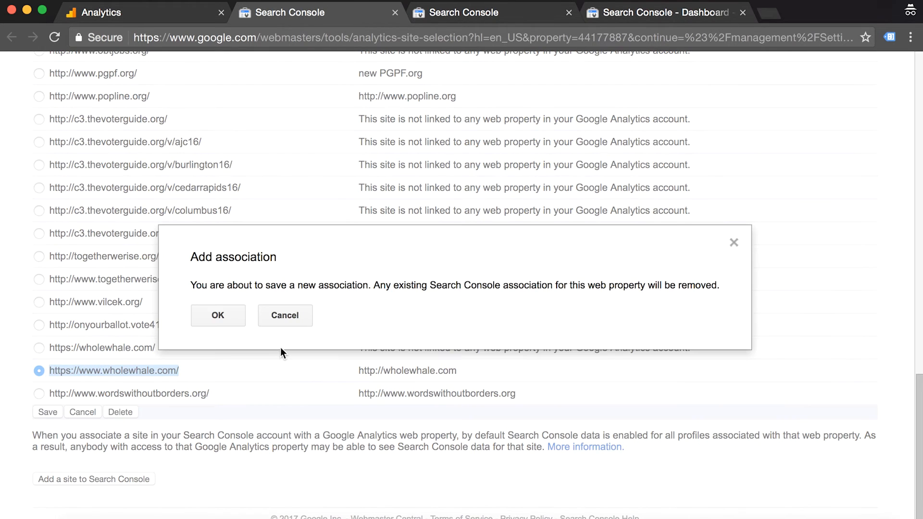
mouse_move(421, 324)
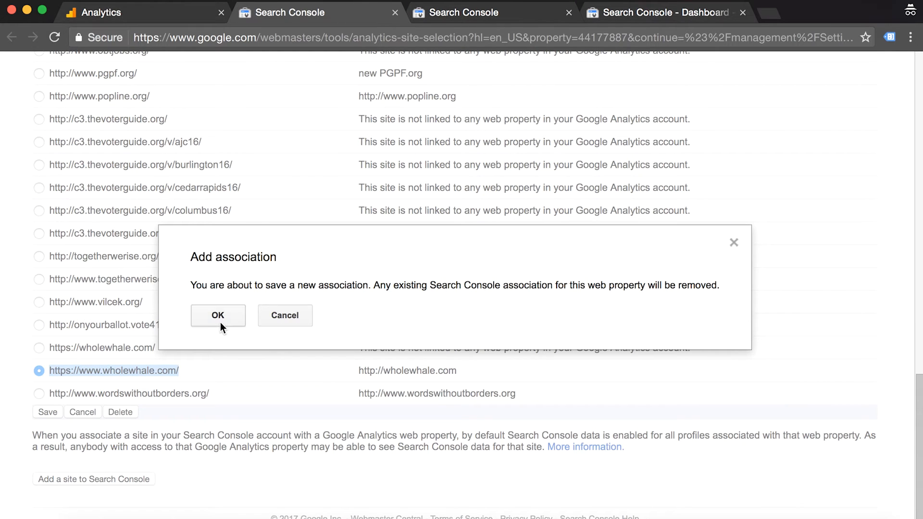
left_click(218, 315)
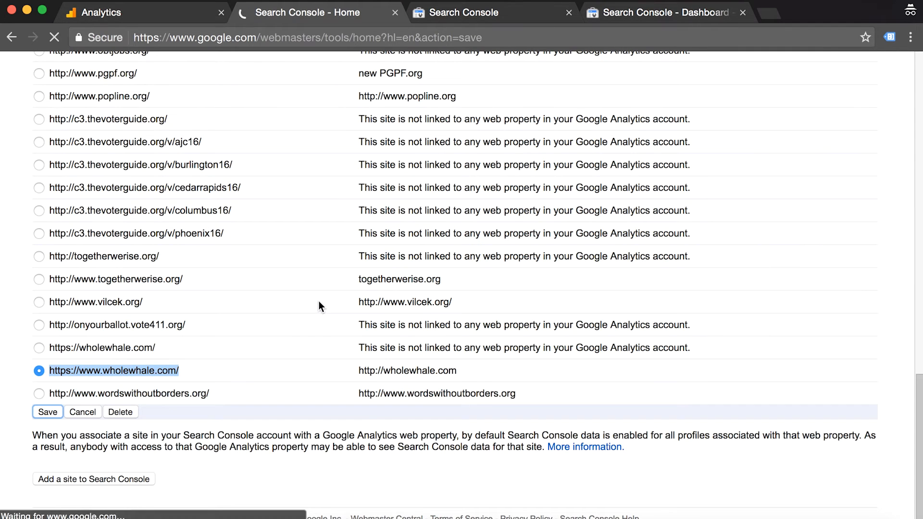
left_click(48, 411)
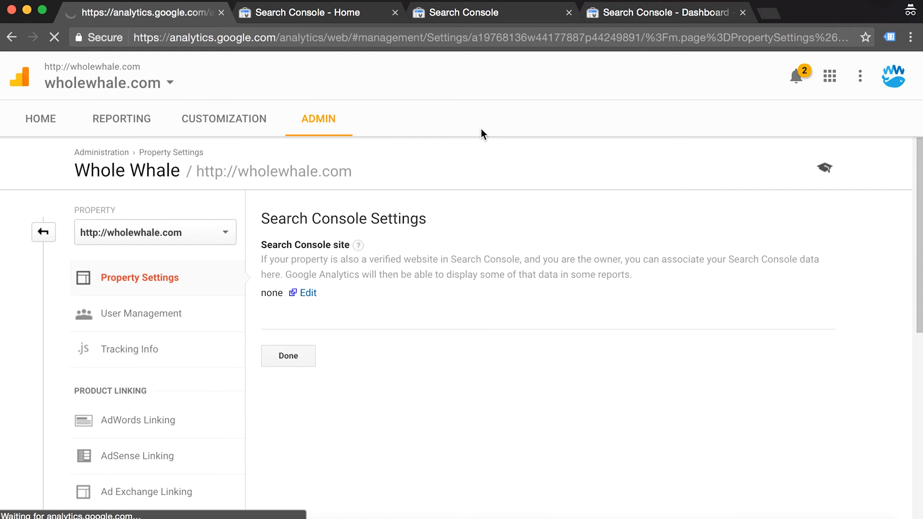
left_click(308, 293)
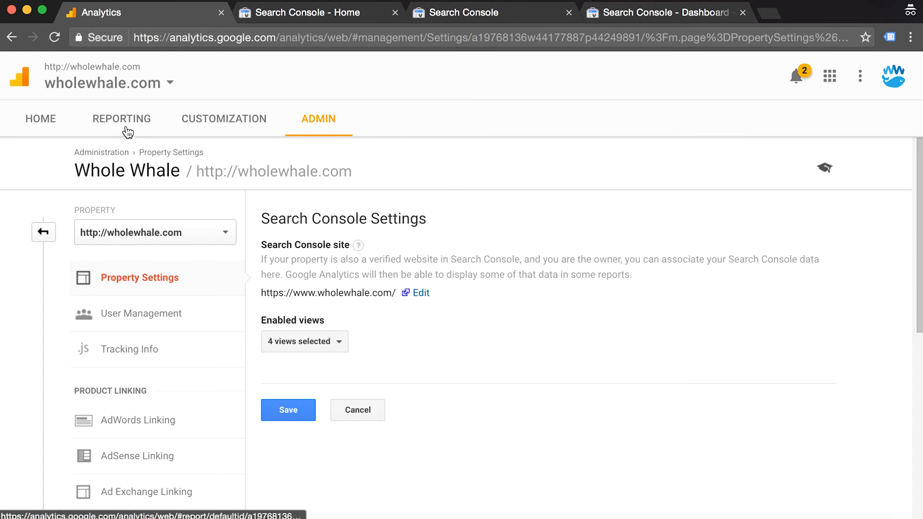
Search reports for 'search console' and open the Acquisition Search Console Queries report
left_click(122, 118)
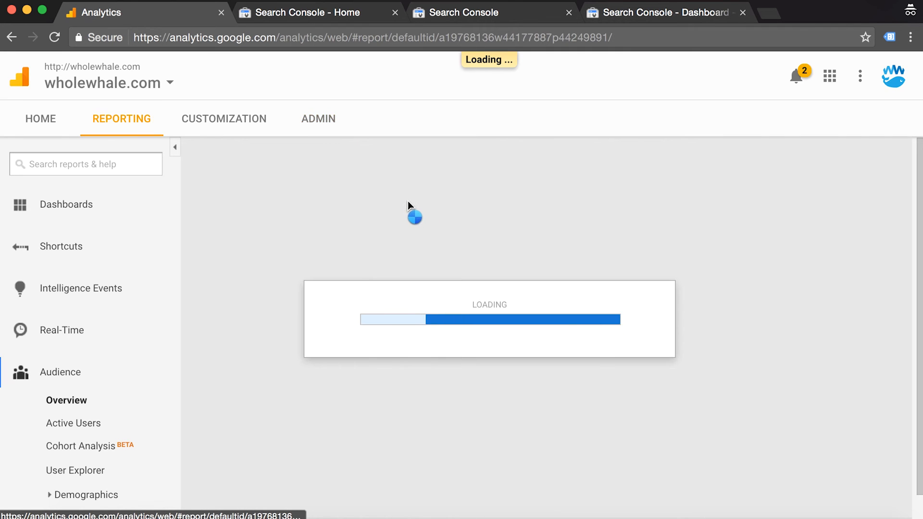
mouse_move(193, 225)
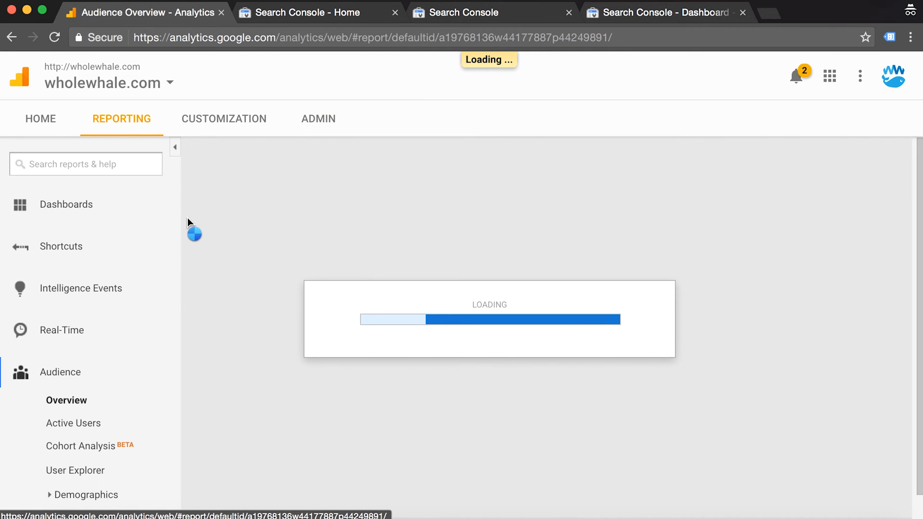
left_click(86, 164)
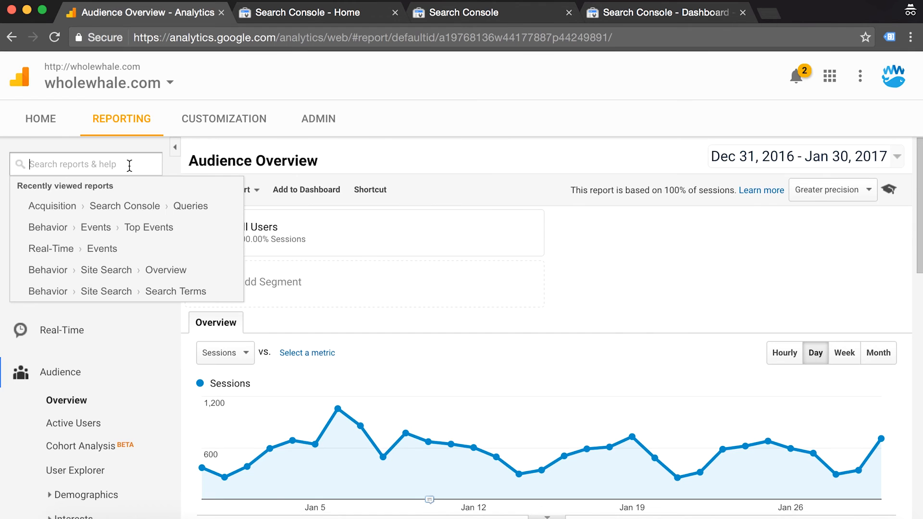
type("search console")
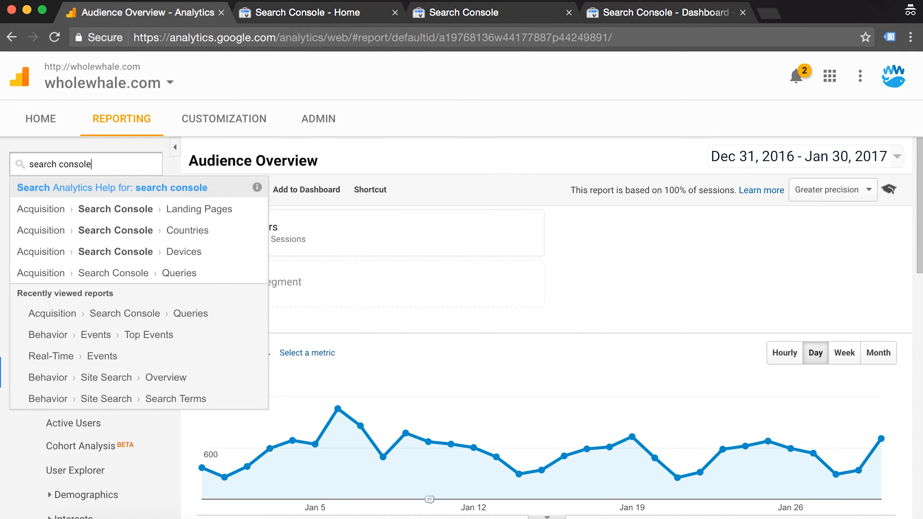
left_click(115, 273)
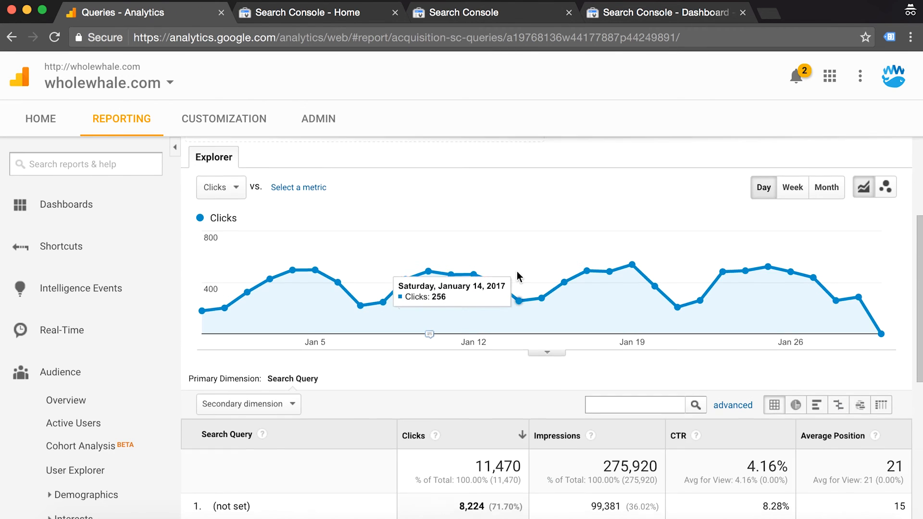
scroll("down", 3)
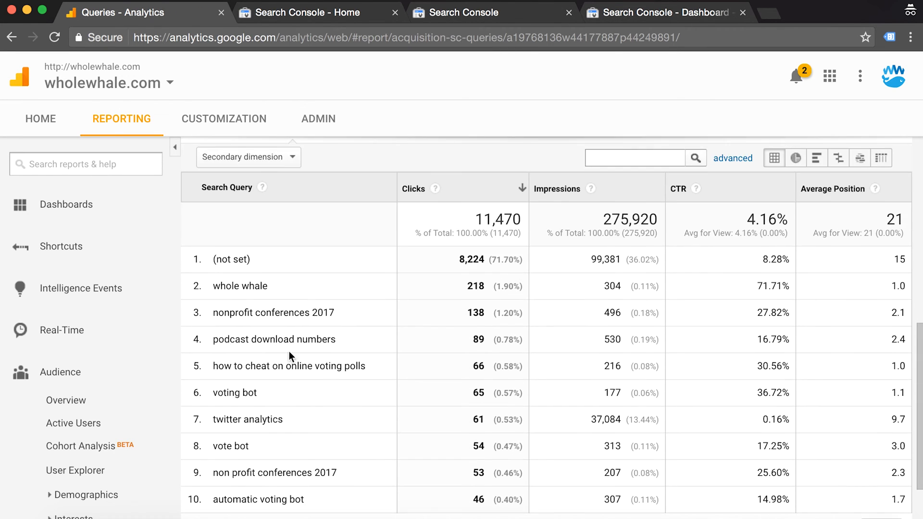
mouse_move(364, 479)
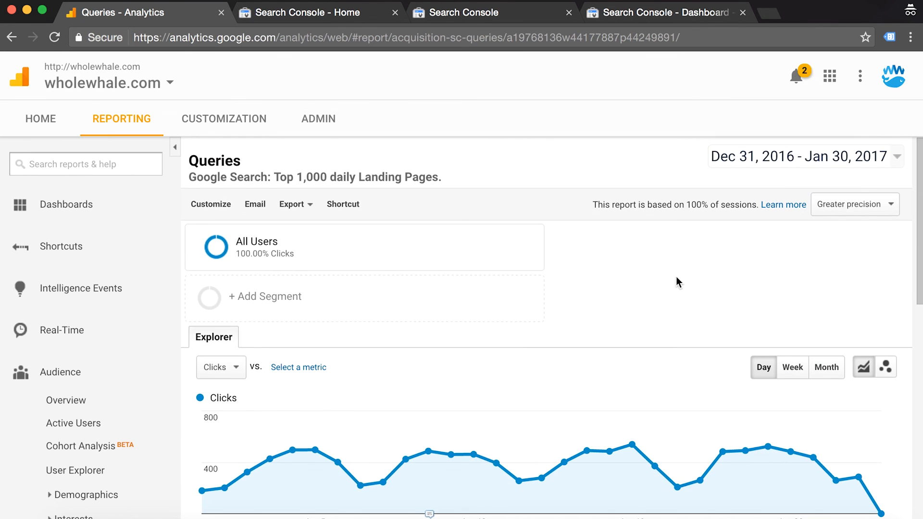
mouse_move(617, 255)
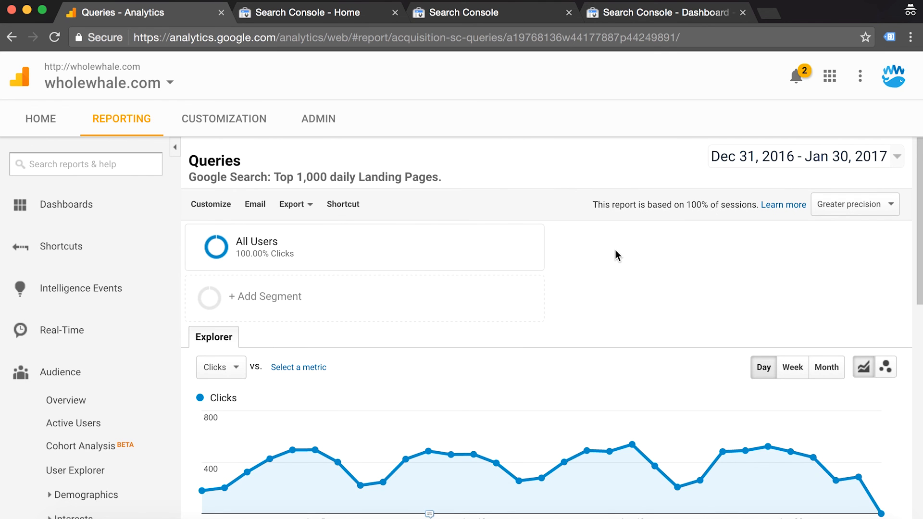